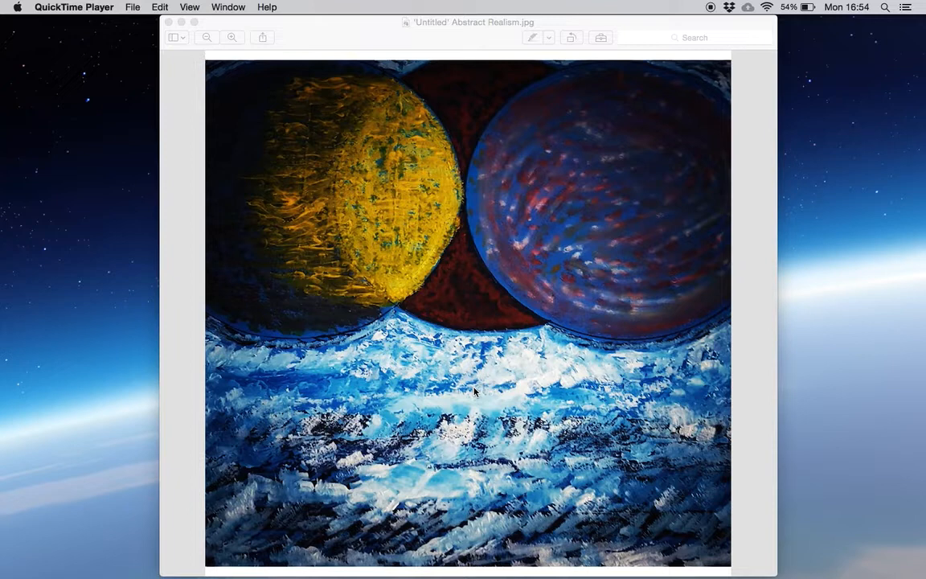
{"action": "mouse_move", "coordinate": [485, 390]}
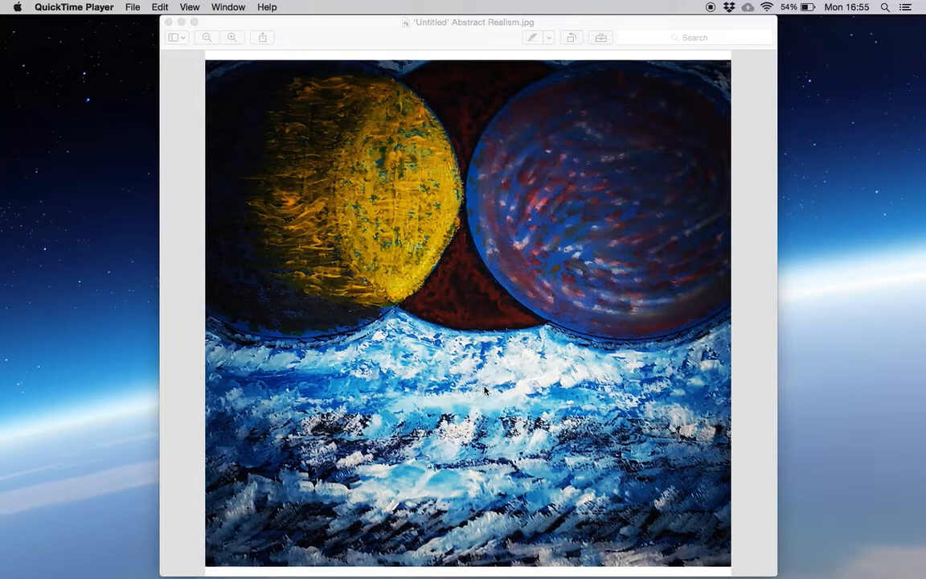
{"action": "mouse_move", "coordinate": [1, 420]}
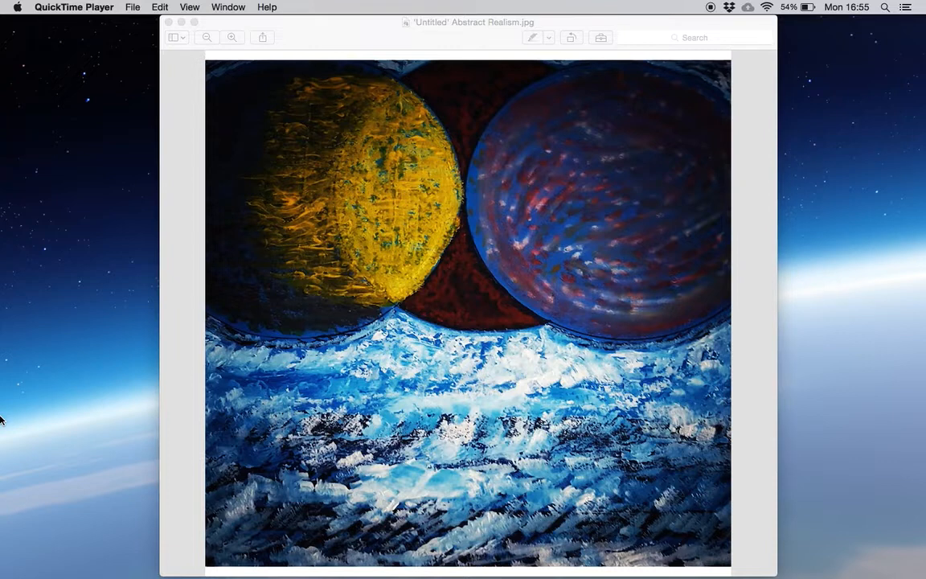
{"action": "mouse_move", "coordinate": [95, 391]}
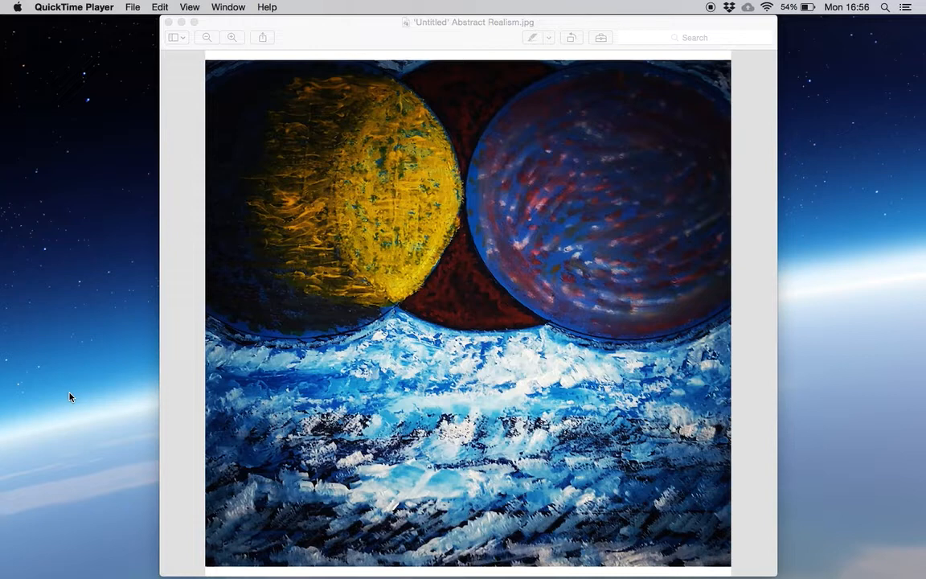
{"action": "mouse_move", "coordinate": [61, 396]}
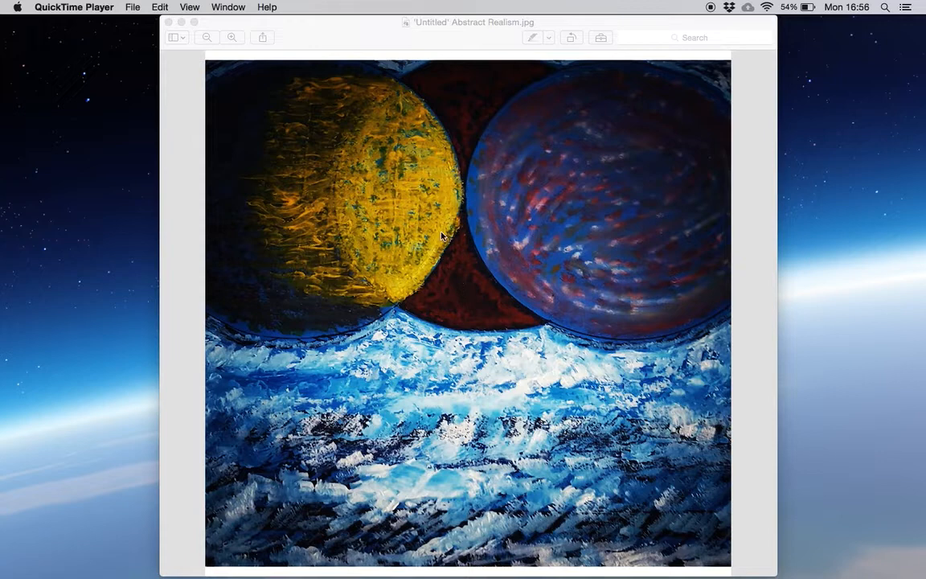
{"action": "mouse_move", "coordinate": [357, 234]}
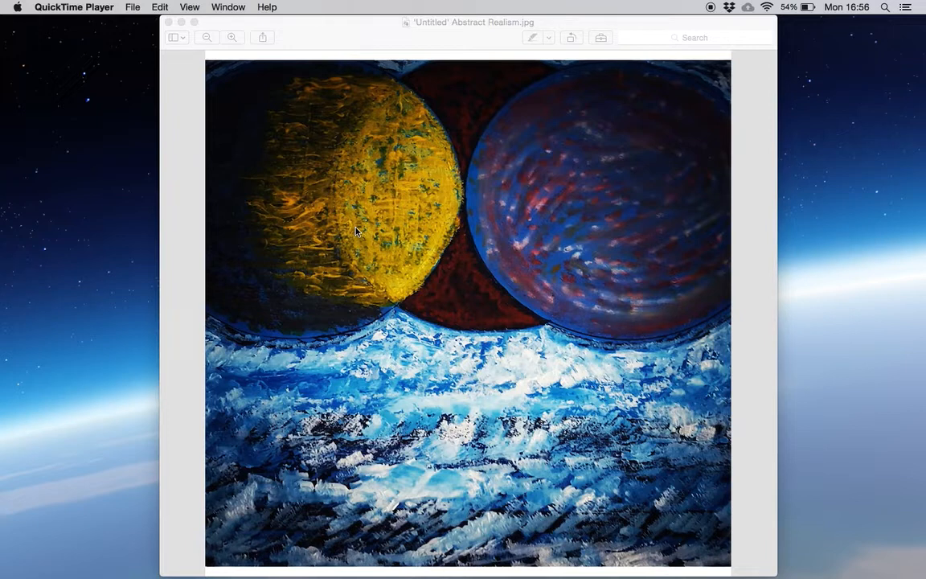
{"action": "mouse_move", "coordinate": [360, 172]}
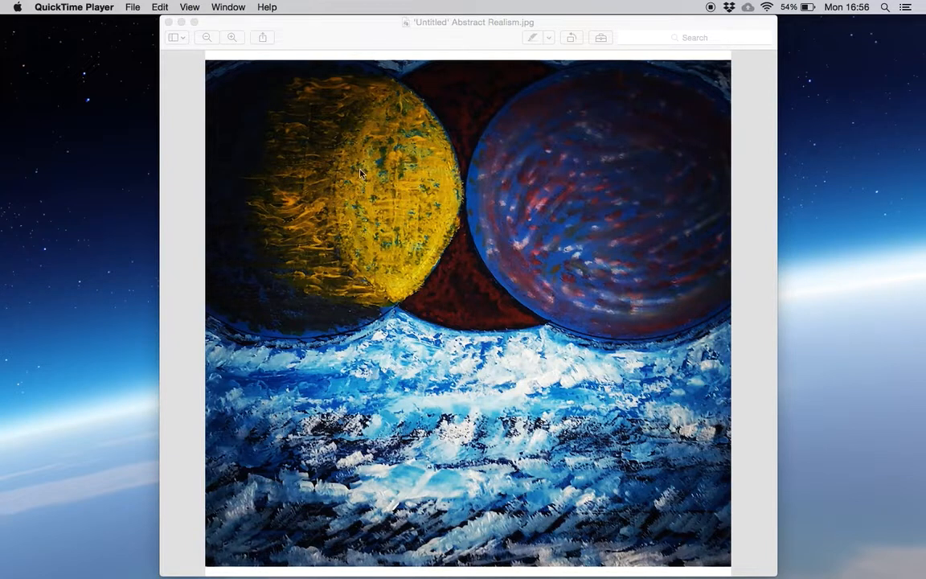
{"action": "mouse_move", "coordinate": [508, 221]}
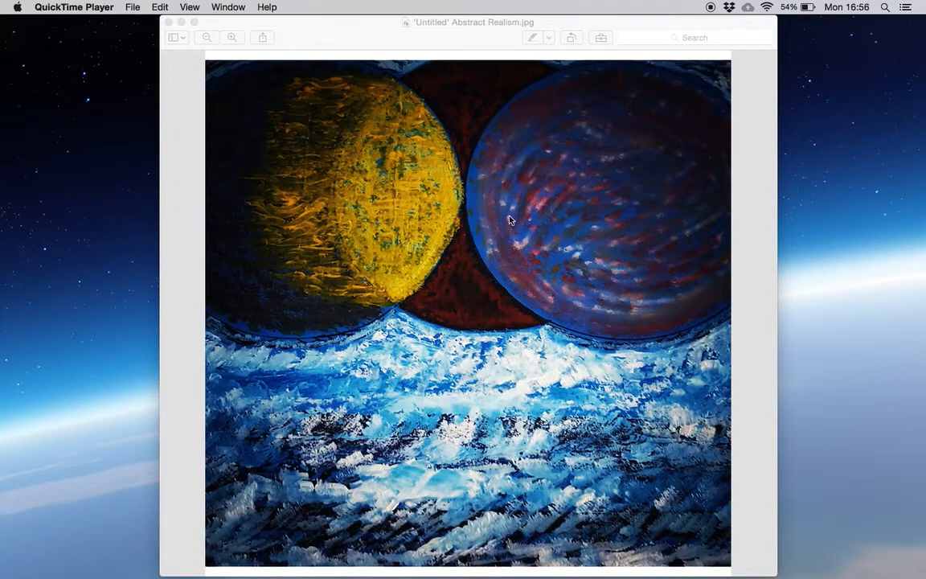
{"action": "mouse_move", "coordinate": [569, 203]}
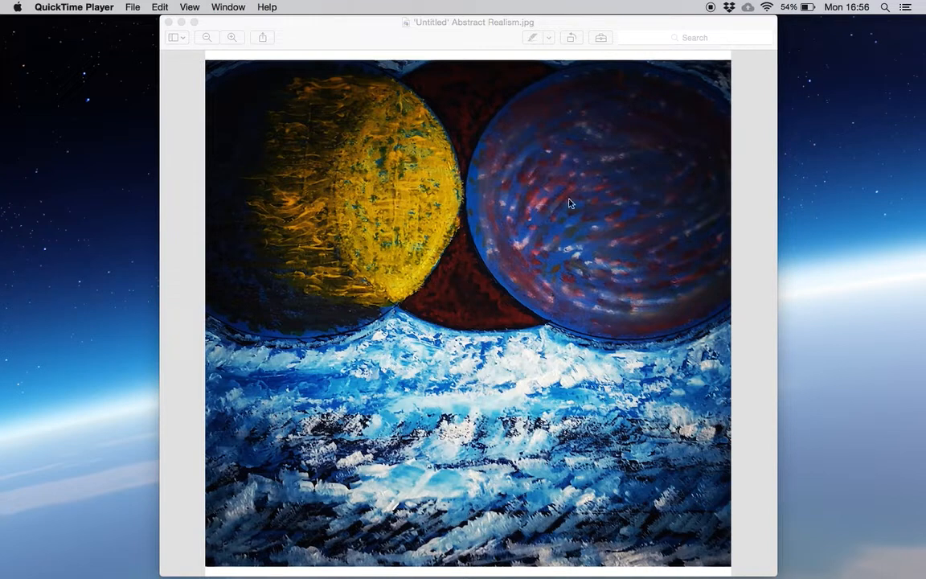
{"action": "mouse_move", "coordinate": [417, 235]}
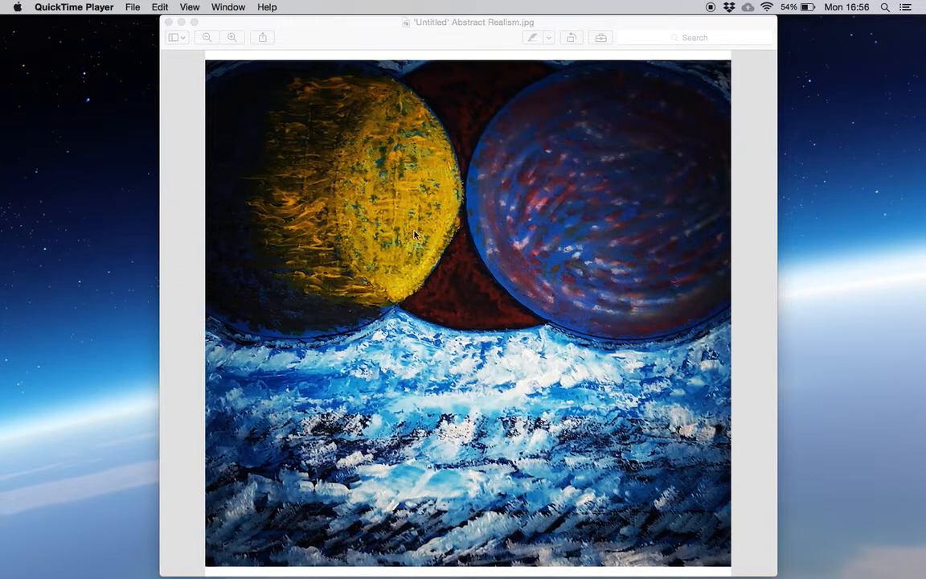
{"action": "mouse_move", "coordinate": [529, 266]}
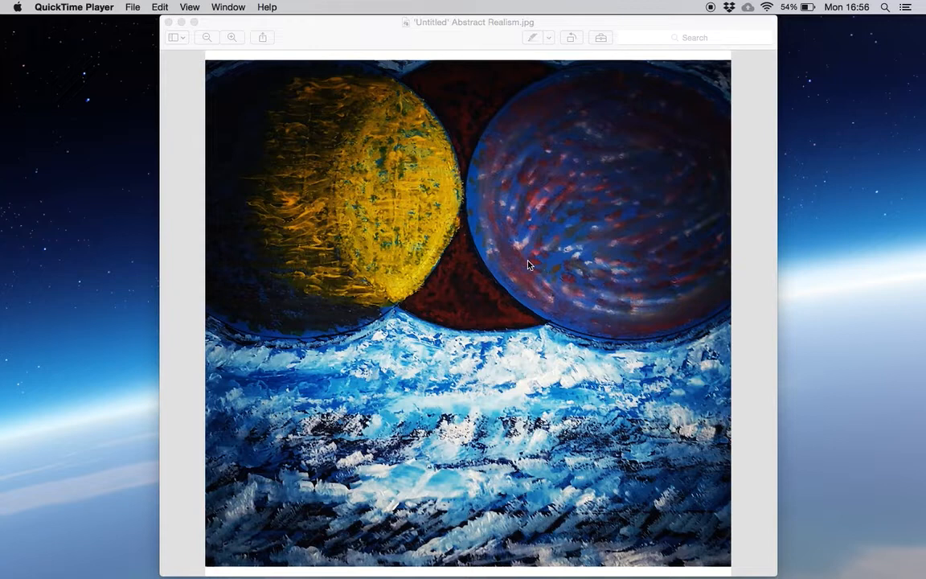
{"action": "mouse_move", "coordinate": [496, 265]}
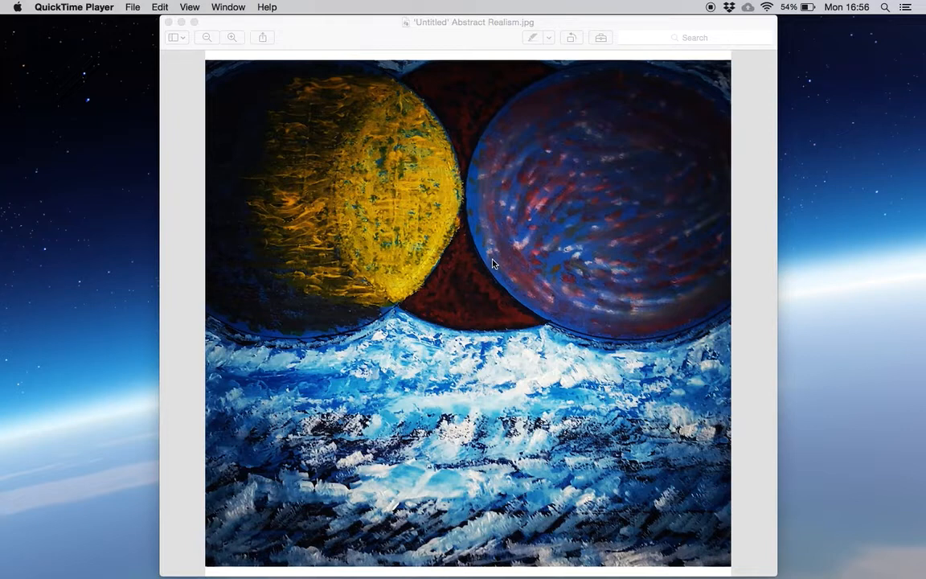
{"action": "mouse_move", "coordinate": [380, 234]}
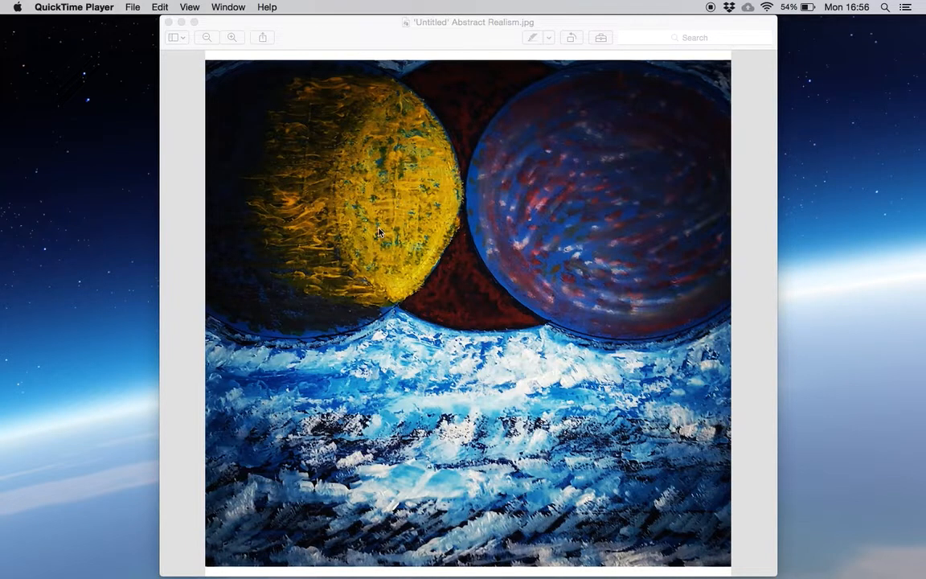
{"action": "mouse_move", "coordinate": [357, 202]}
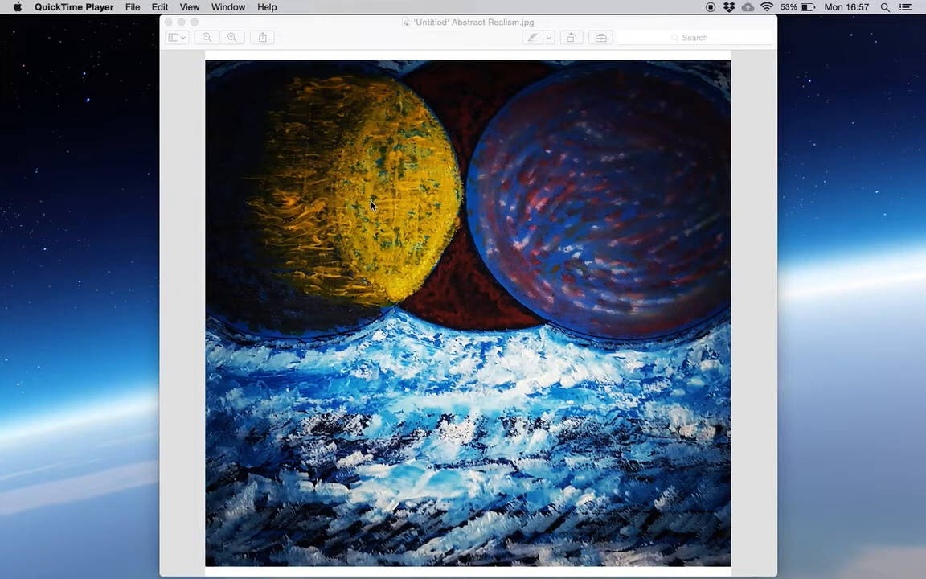
{"action": "mouse_move", "coordinate": [357, 207]}
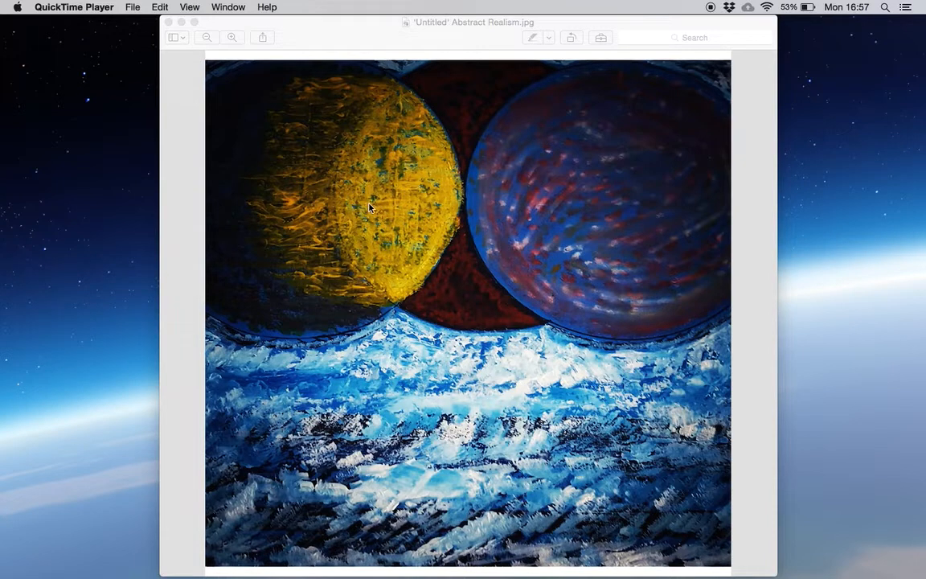
{"action": "mouse_move", "coordinate": [315, 179]}
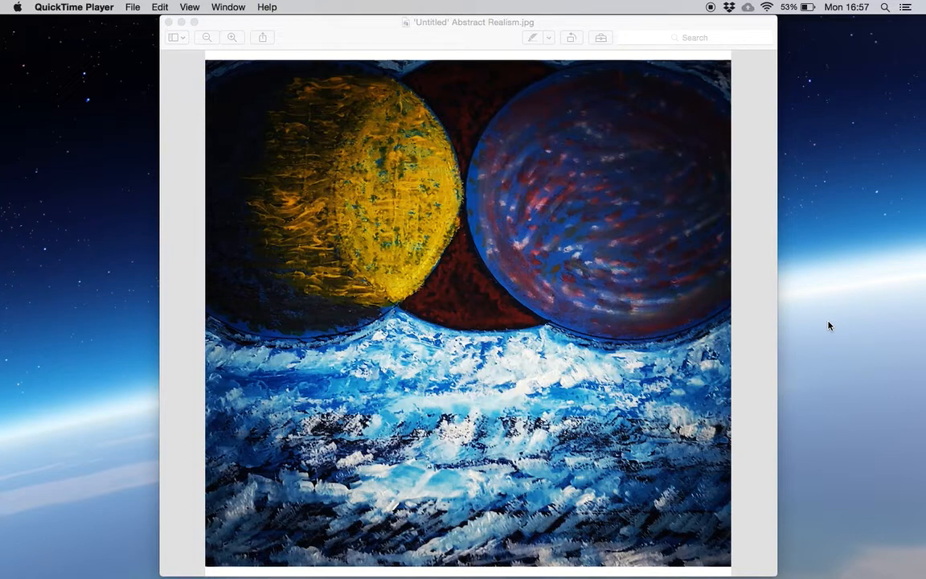
{"action": "mouse_move", "coordinate": [689, 201]}
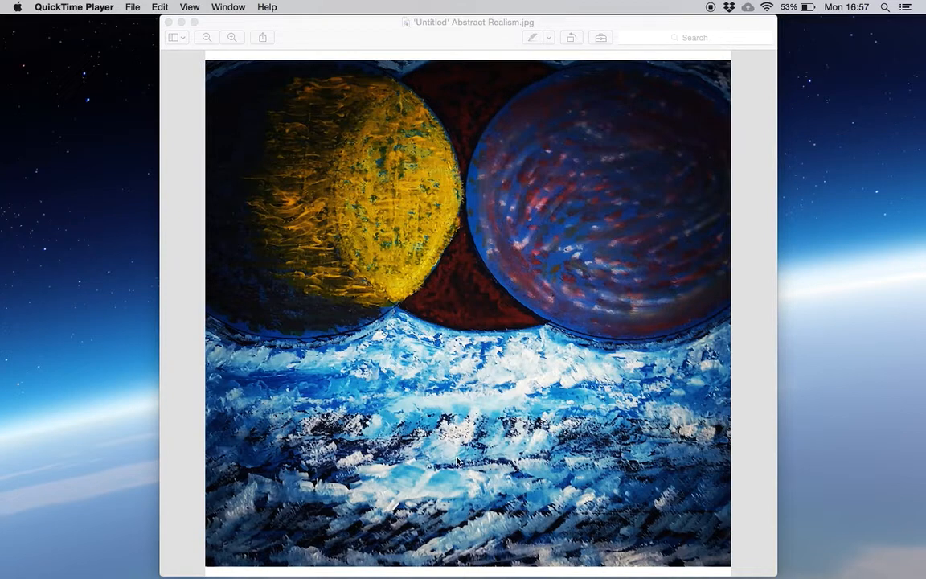
{"action": "mouse_move", "coordinate": [566, 346]}
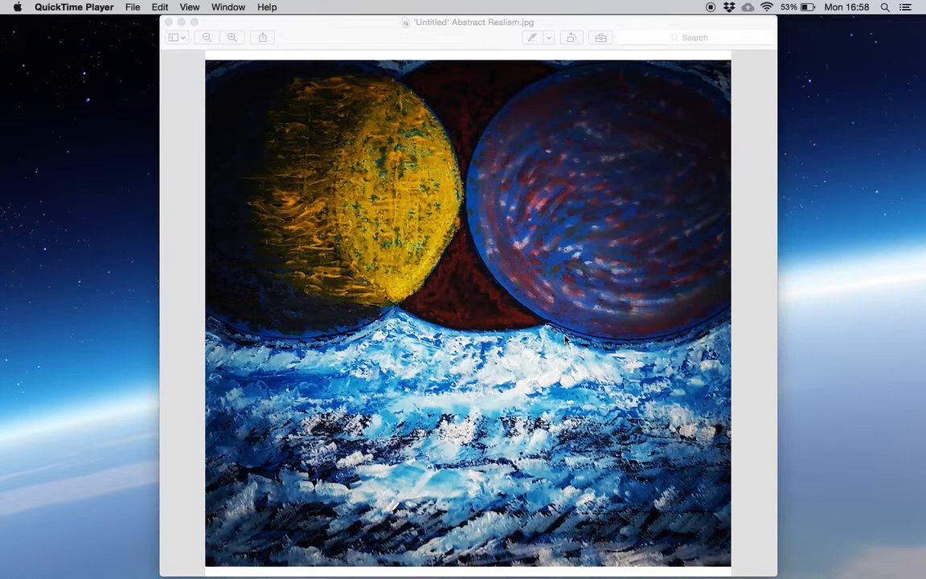
{"action": "mouse_move", "coordinate": [802, 278]}
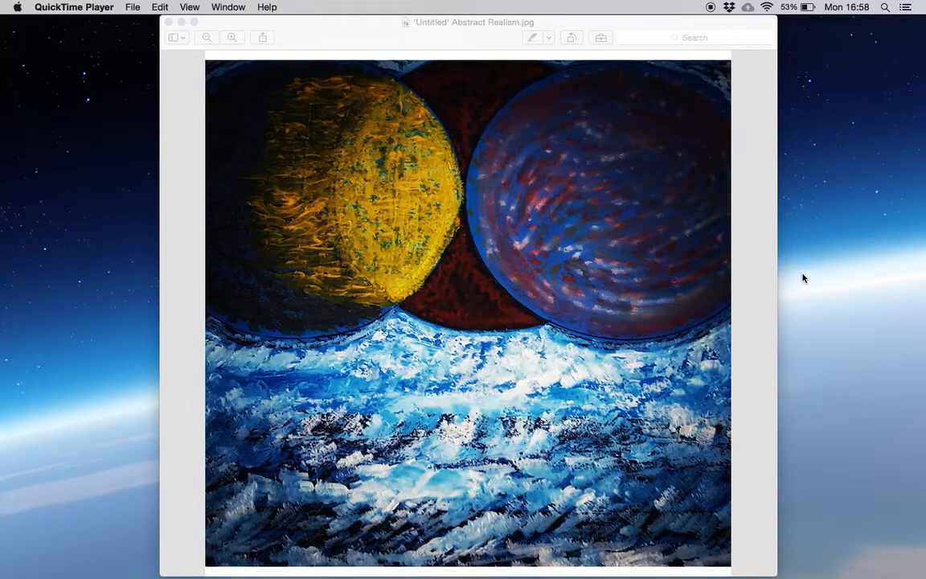
{"action": "mouse_move", "coordinate": [799, 280]}
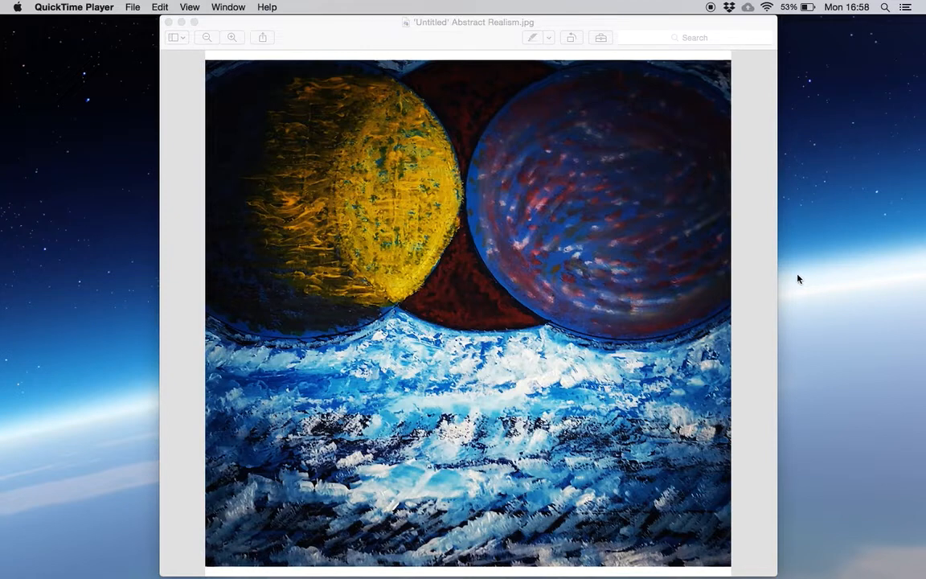
{"action": "mouse_move", "coordinate": [402, 314]}
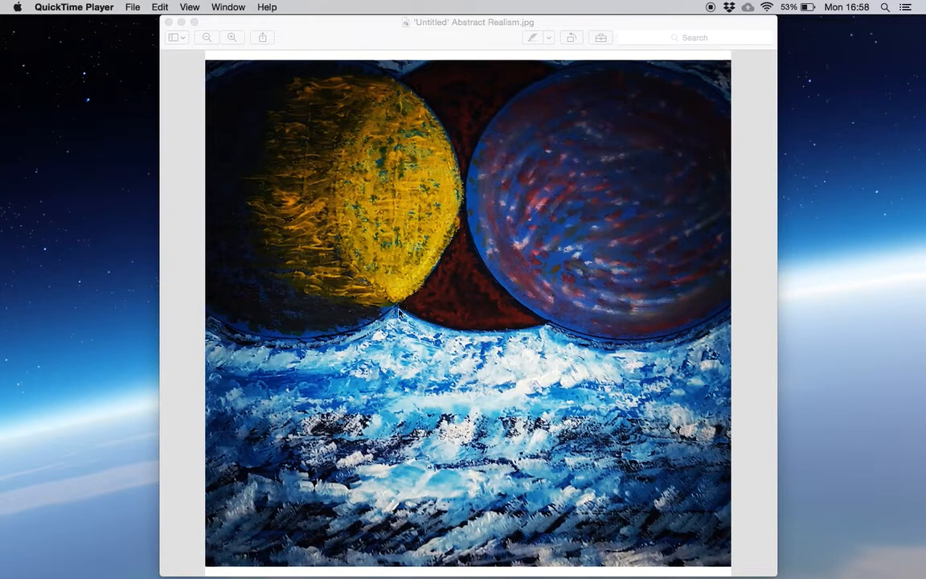
{"action": "mouse_move", "coordinate": [544, 469]}
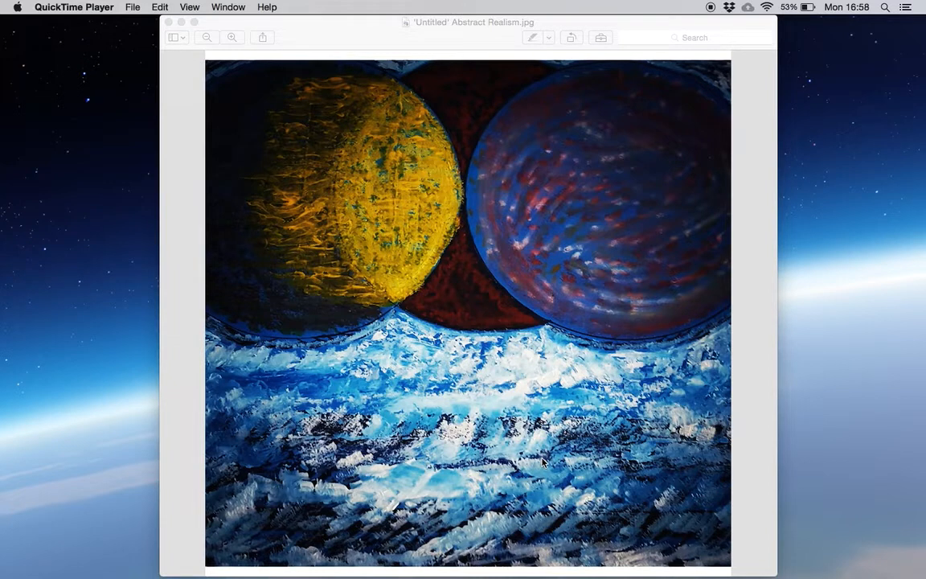
{"action": "mouse_move", "coordinate": [839, 403]}
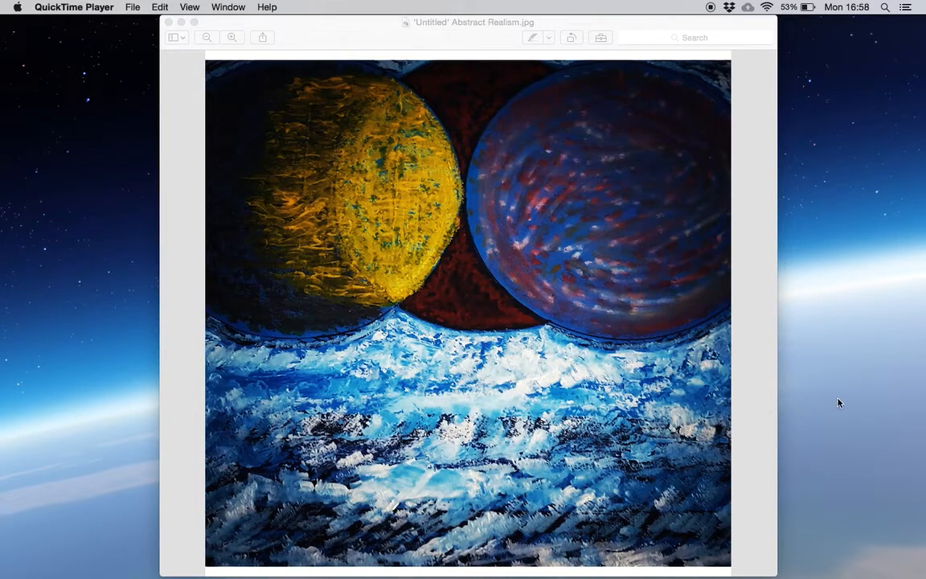